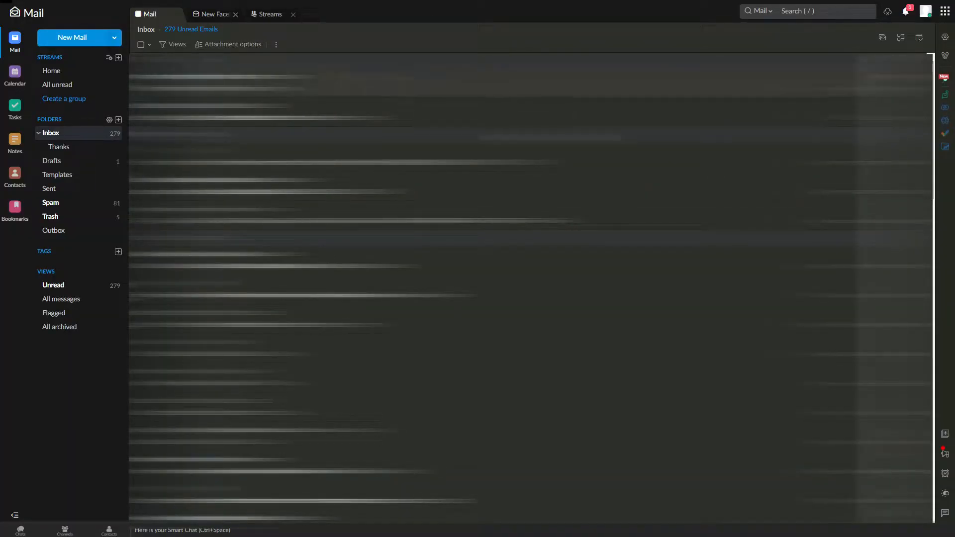
{"action": "mouse_move", "coordinate": [944, 38]}
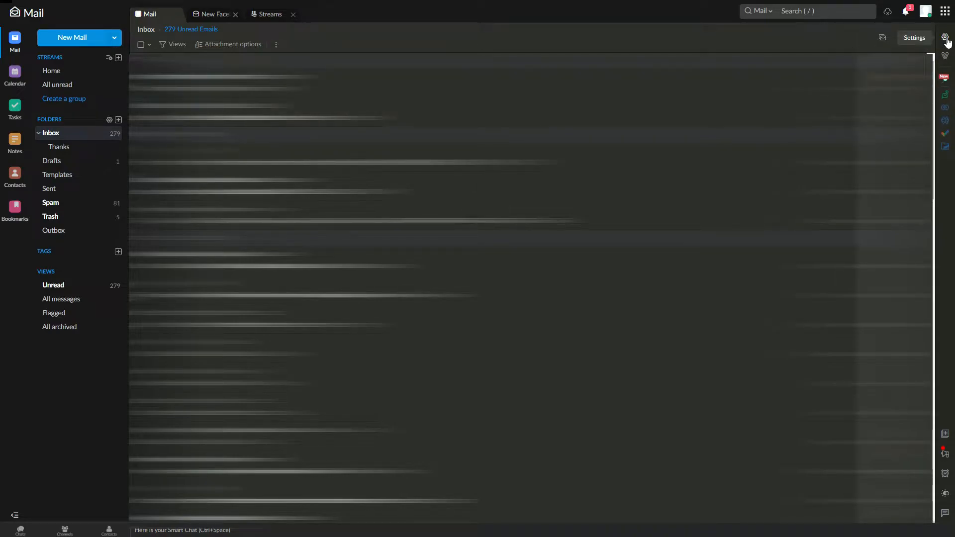
Open Zoho Mail's Settings page from the gear icon to show the Send Mail As card
{"action": "left_click", "coordinate": [944, 38]}
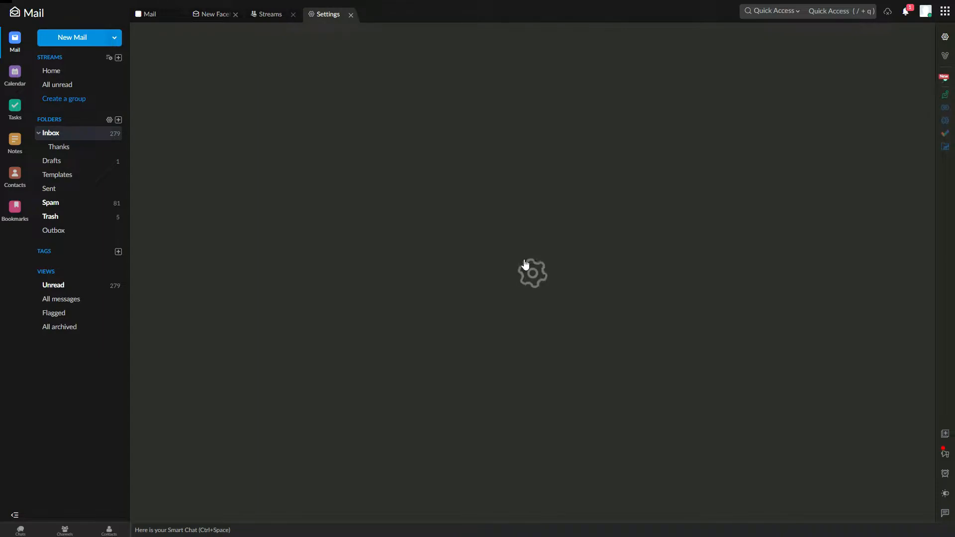
{"action": "left_click", "coordinate": [328, 14]}
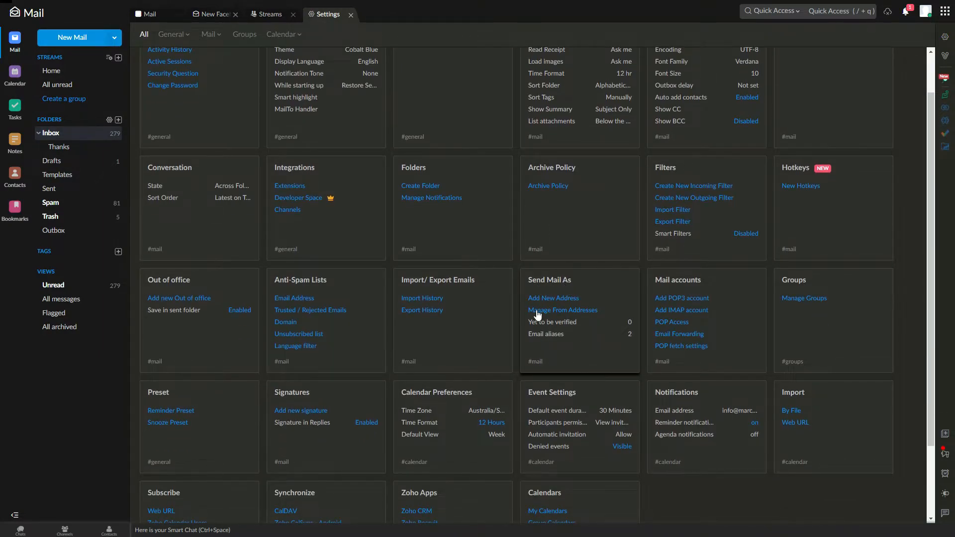
{"action": "mouse_move", "coordinate": [561, 310]}
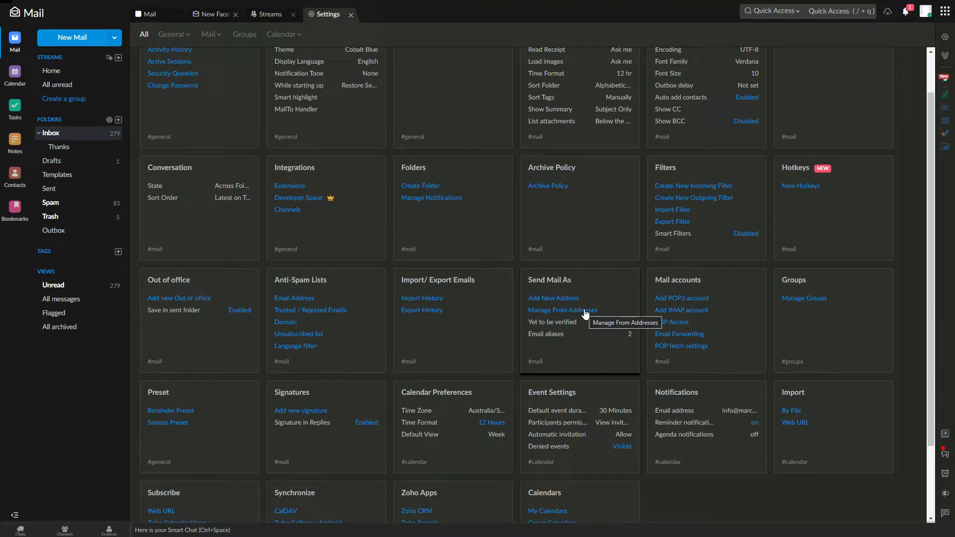
Open Manage From Addresses to list the primary email and alias for editing
{"action": "left_click", "coordinate": [562, 310]}
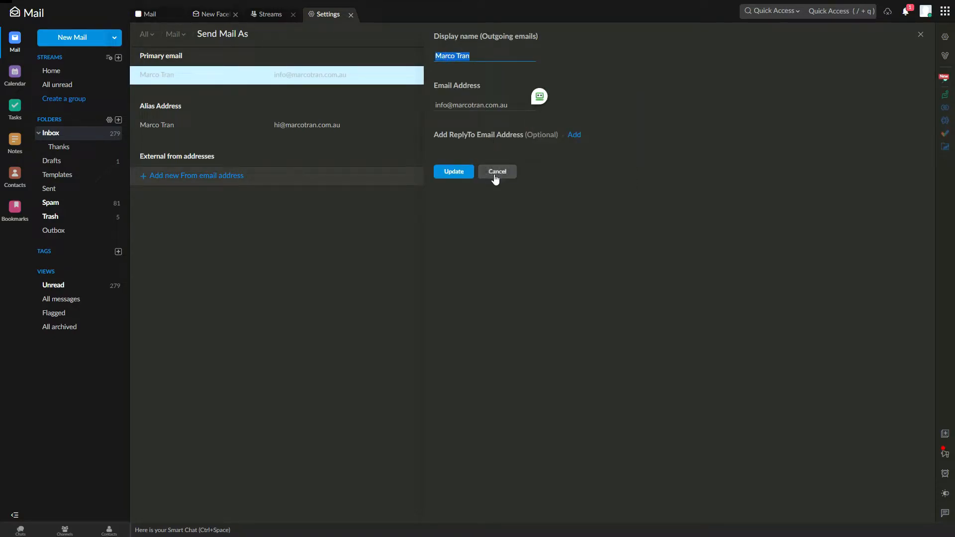
{"action": "mouse_move", "coordinate": [73, 38]}
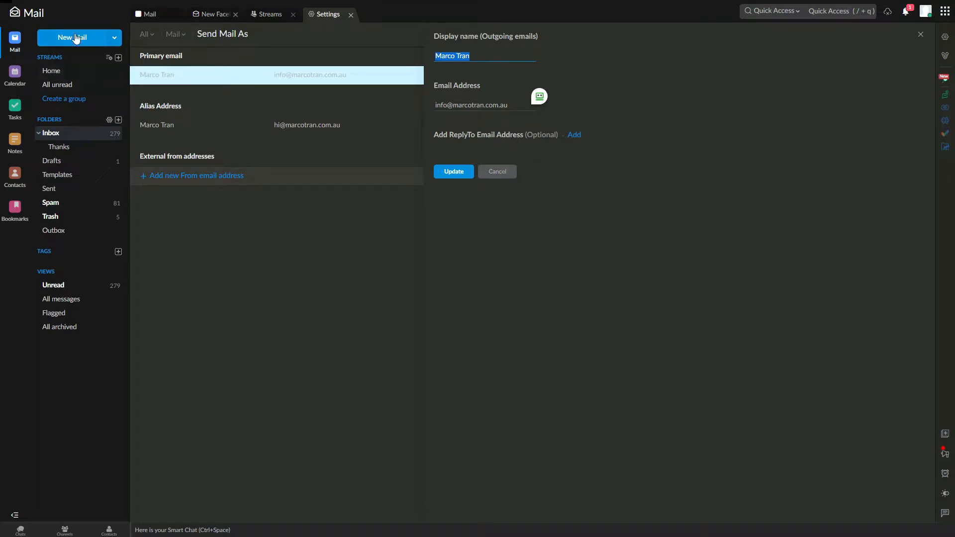
Check the current sender name in a new draft's From field, then return to Settings
{"action": "left_click", "coordinate": [71, 37]}
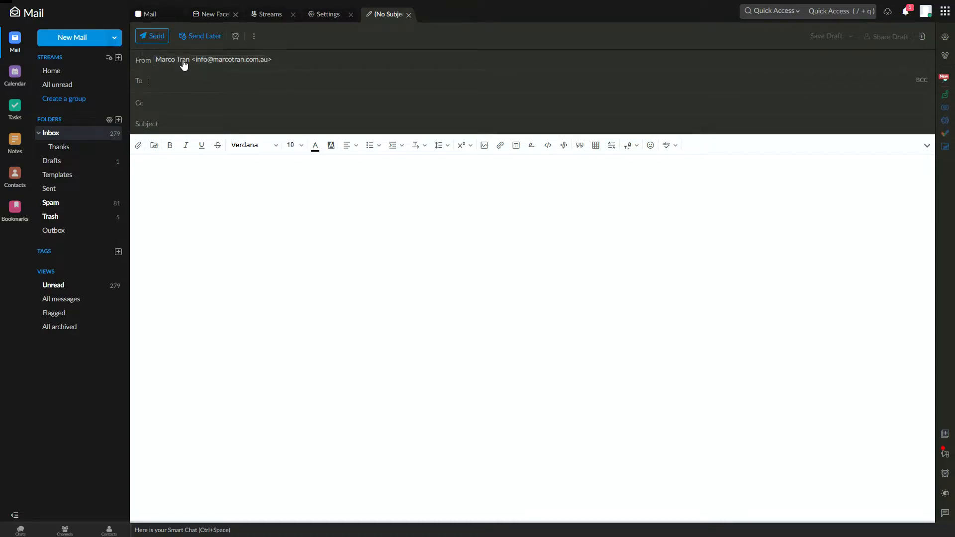
{"action": "left_click", "coordinate": [213, 59]}
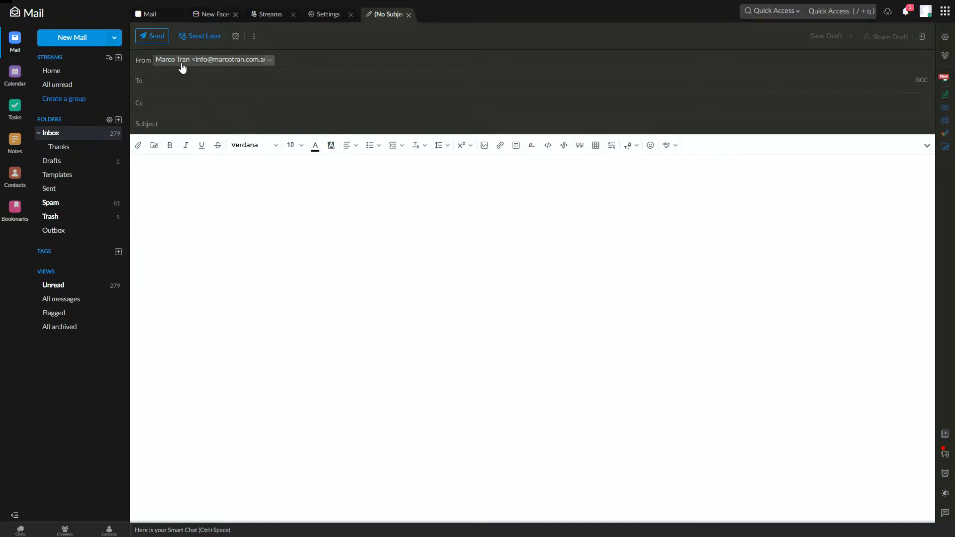
{"action": "mouse_move", "coordinate": [826, 50]}
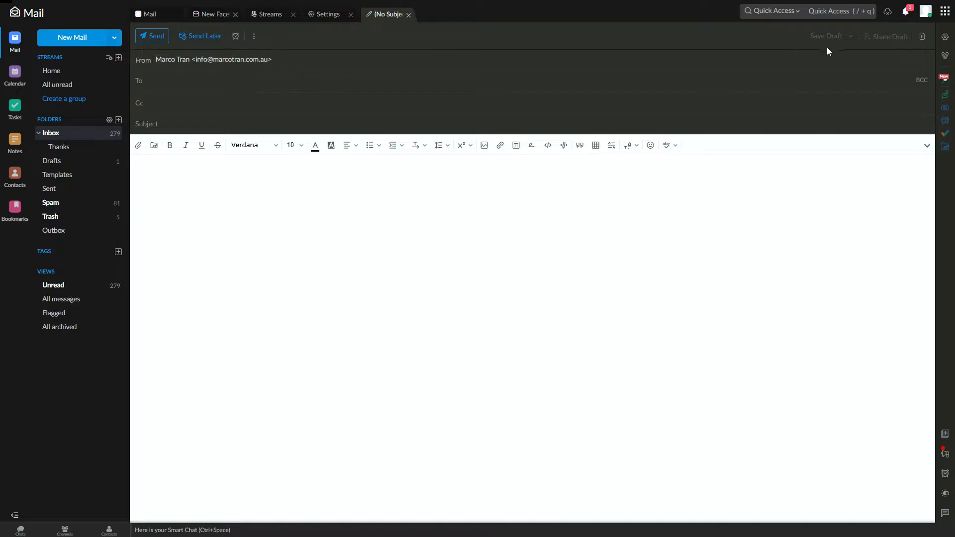
{"action": "left_click", "coordinate": [327, 13]}
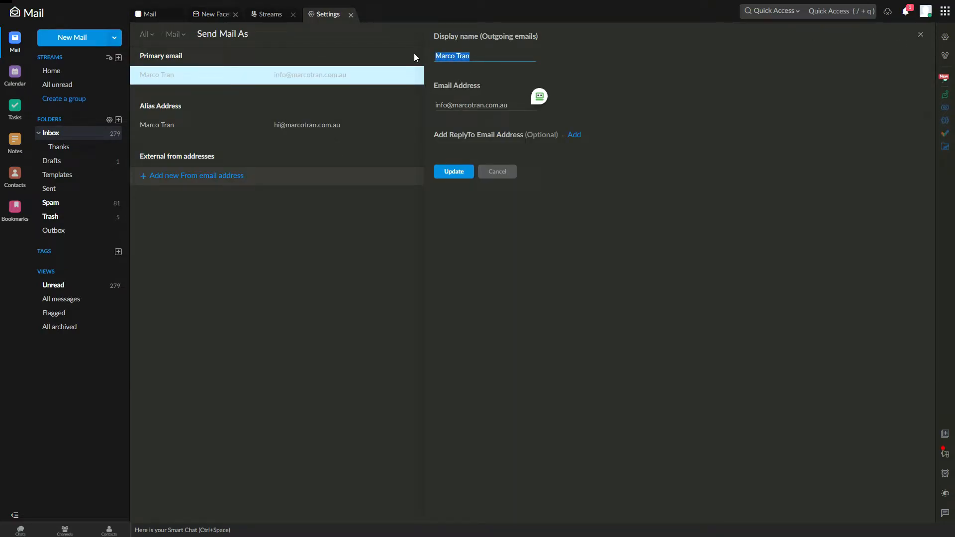
Rename the primary address's display name to 'Marco support team' and verify it in a new draft
{"action": "type", "text": "Mr"}
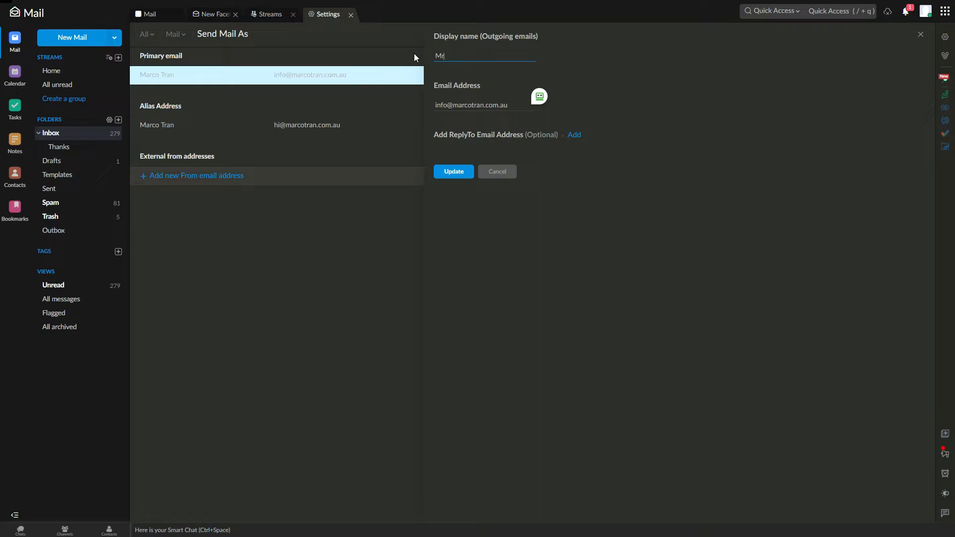
{"action": "type", "text": "arco support t"}
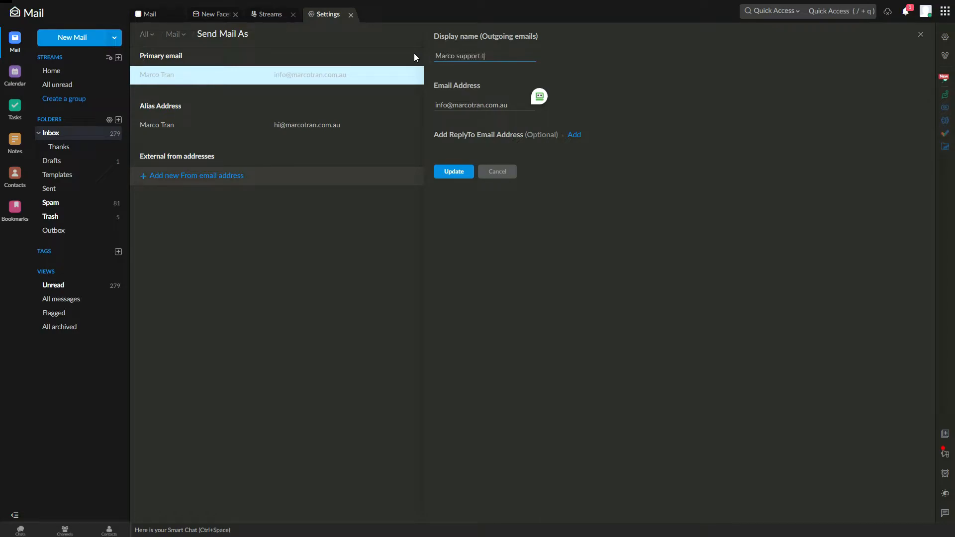
{"action": "type", "text": "eam"}
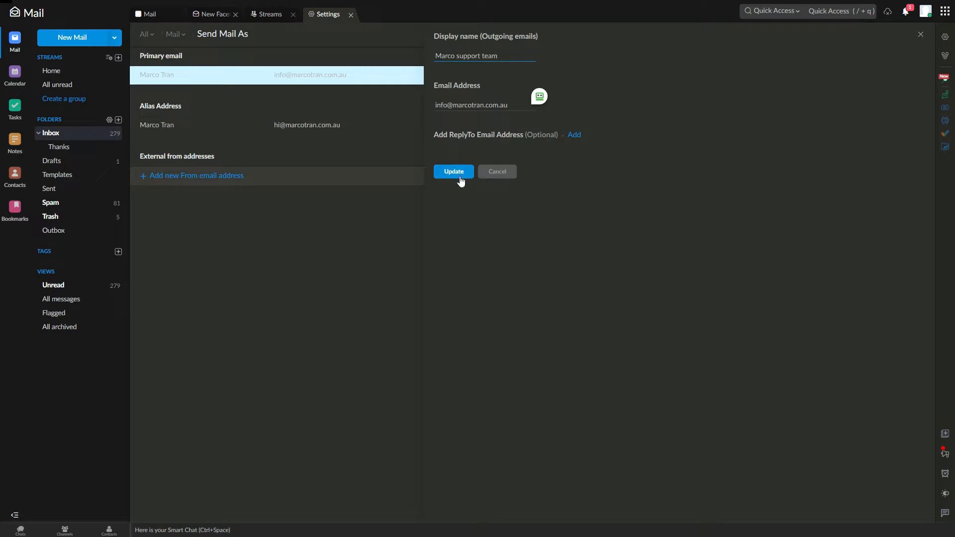
{"action": "left_click", "coordinate": [453, 171]}
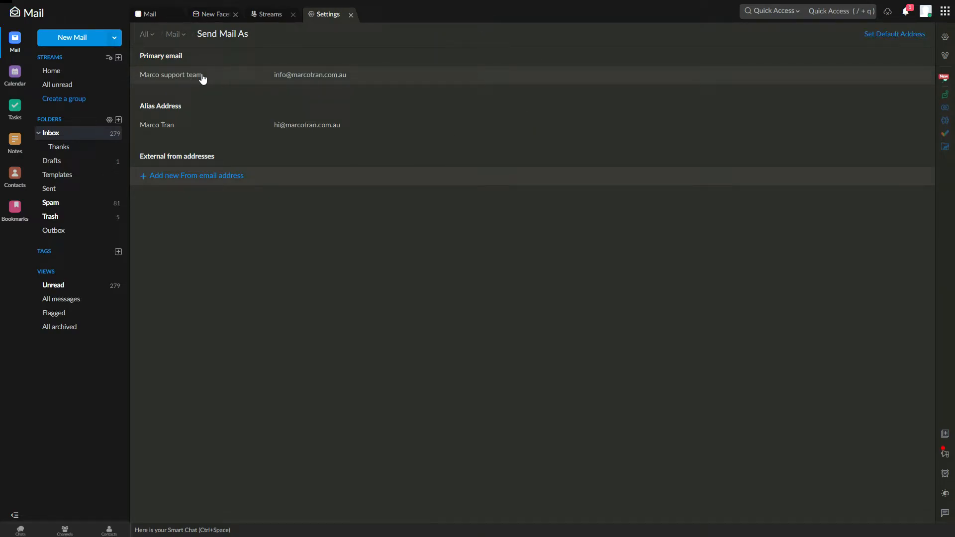
{"action": "mouse_move", "coordinate": [160, 110]}
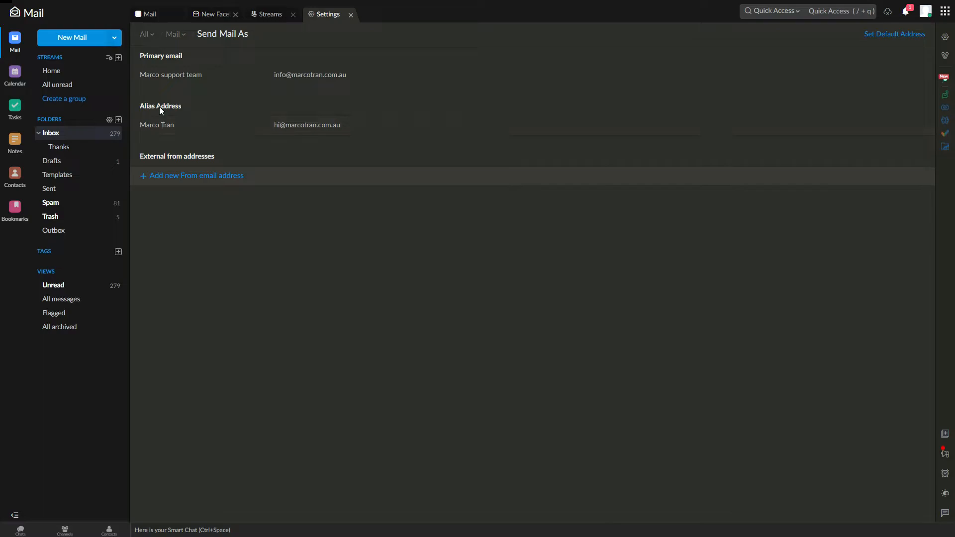
{"action": "mouse_move", "coordinate": [179, 128]}
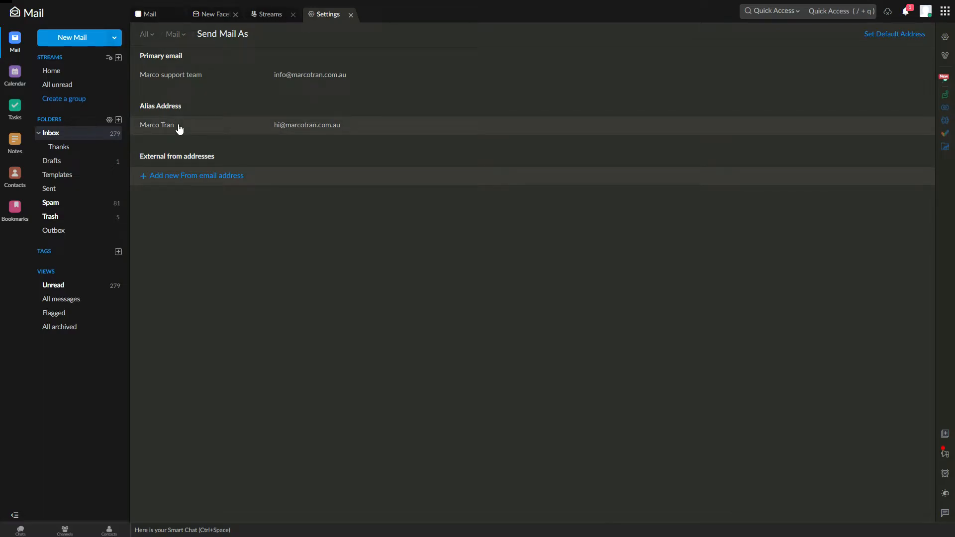
{"action": "mouse_move", "coordinate": [82, 40]}
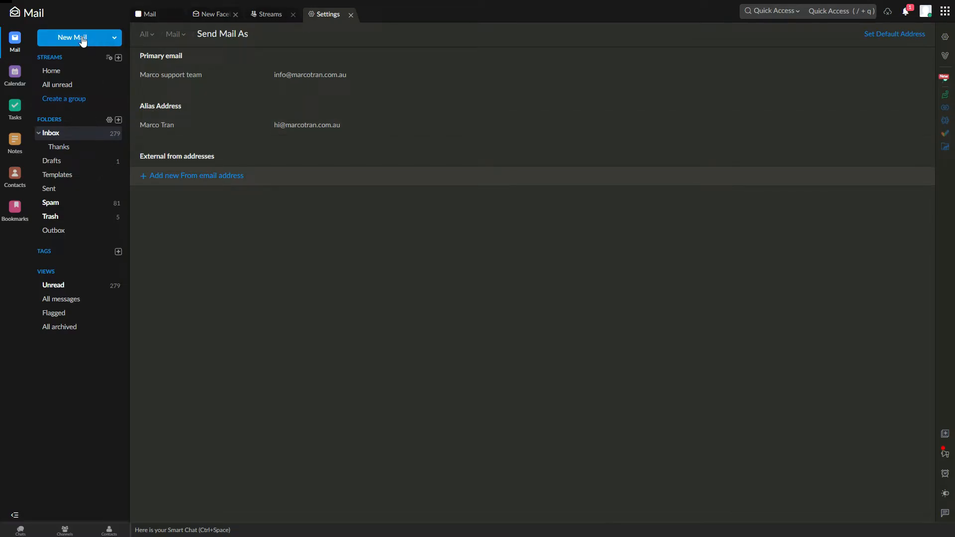
{"action": "left_click", "coordinate": [71, 37]}
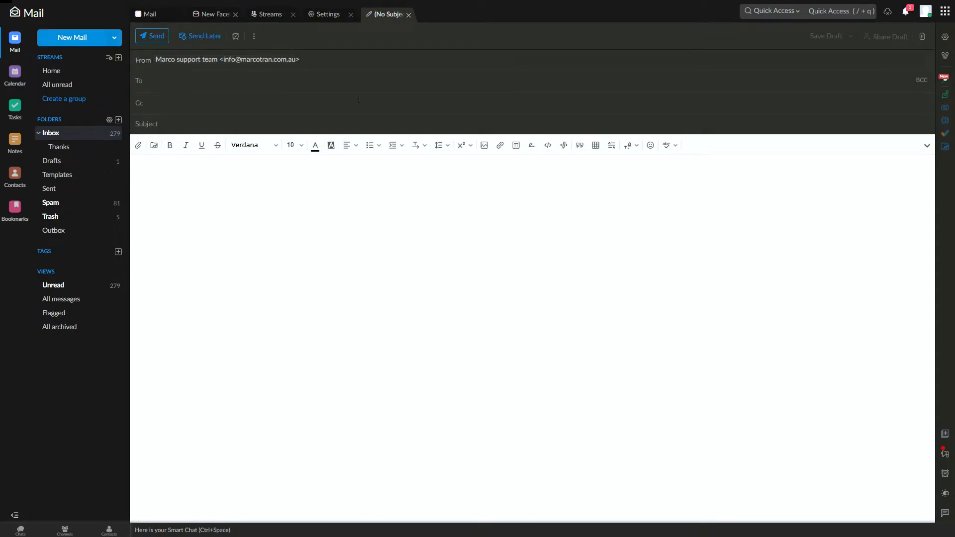
Revert the primary display name to 'Marco Tran' and confirm it in a new draft
{"action": "left_click", "coordinate": [327, 14]}
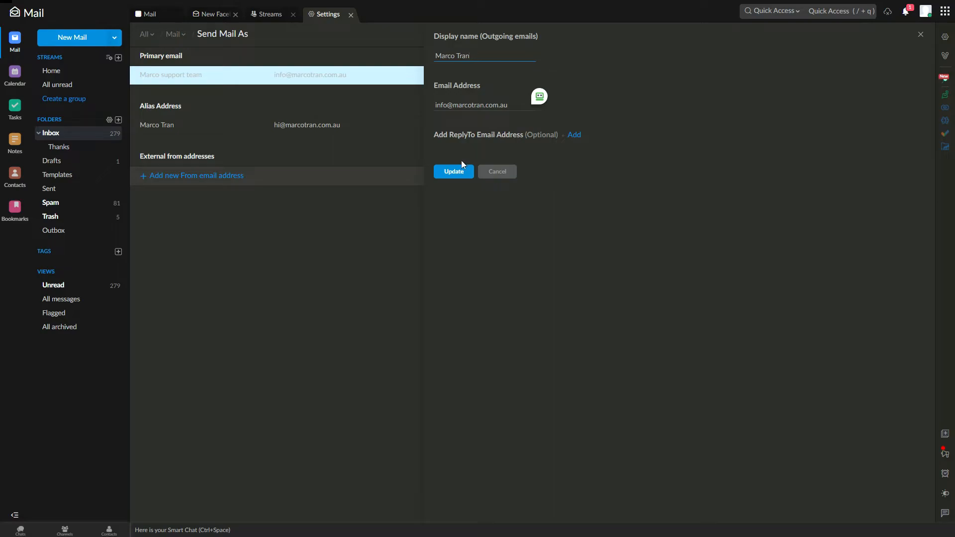
{"action": "left_click", "coordinate": [453, 171]}
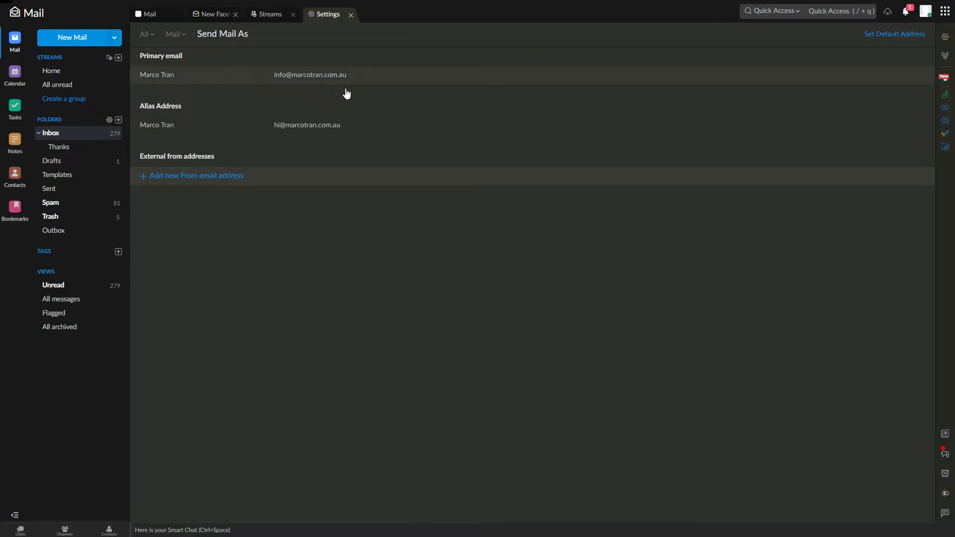
{"action": "left_click", "coordinate": [72, 37]}
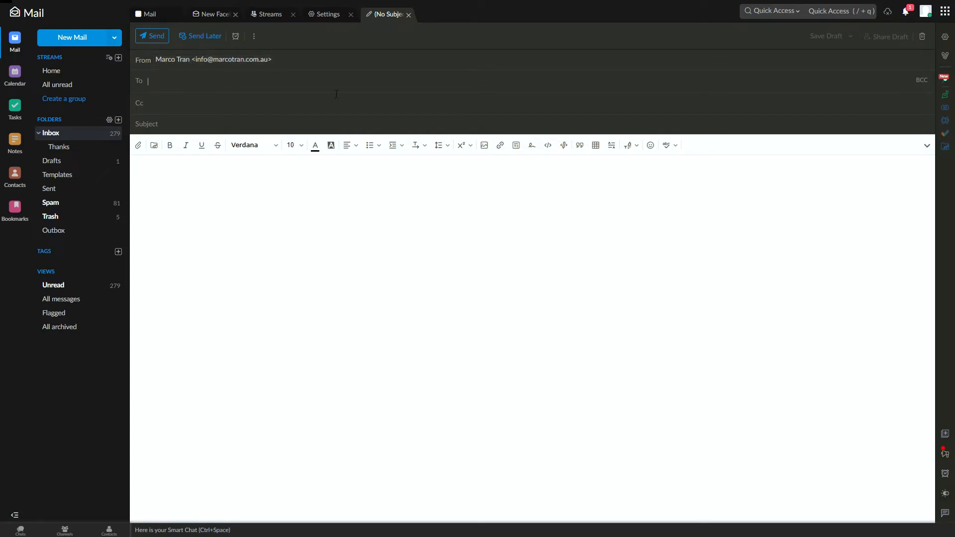
{"action": "mouse_move", "coordinate": [373, 106]}
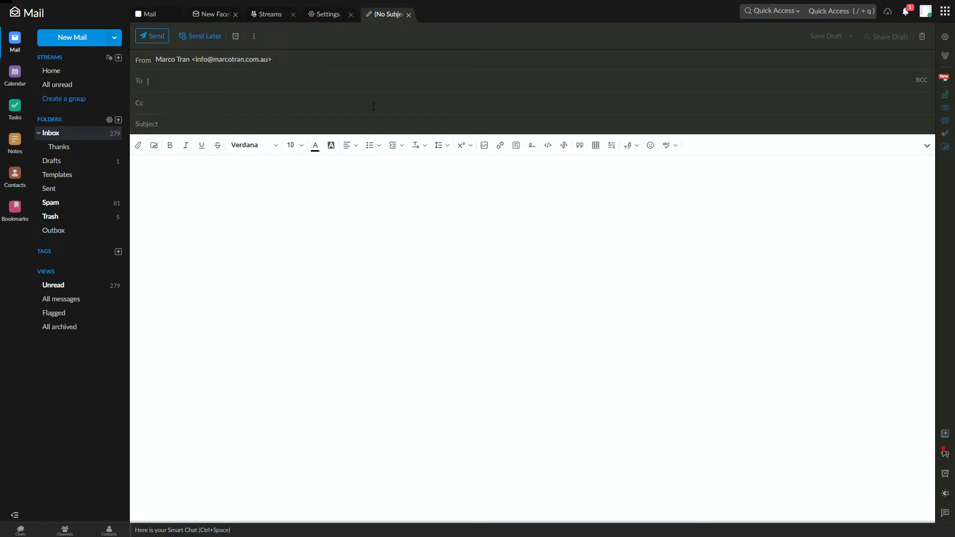